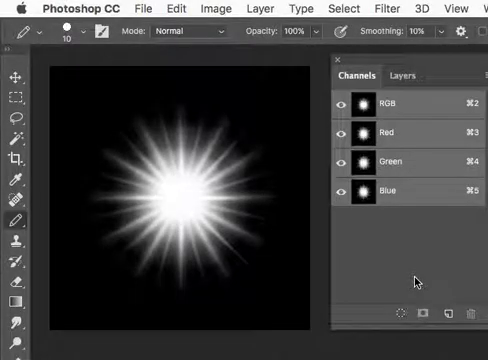
pyautogui.moveTo(182, 170)
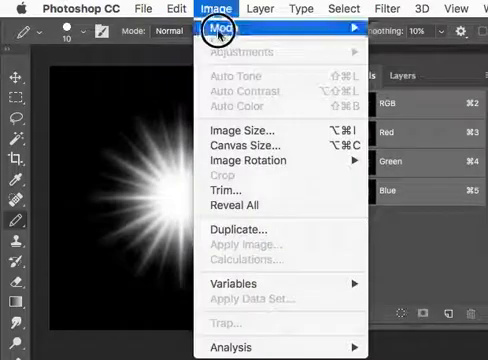
# - Convert the starburst document to Grayscale mode via Image > Mode, discarding colour
pyautogui.click(220, 30)
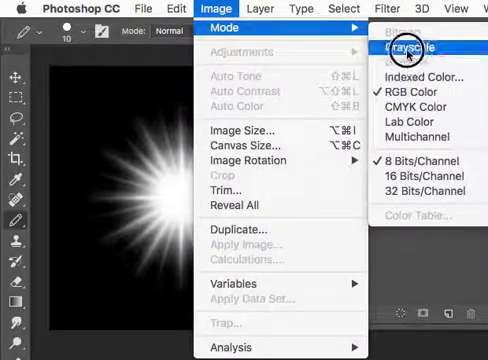
pyautogui.click(408, 50)
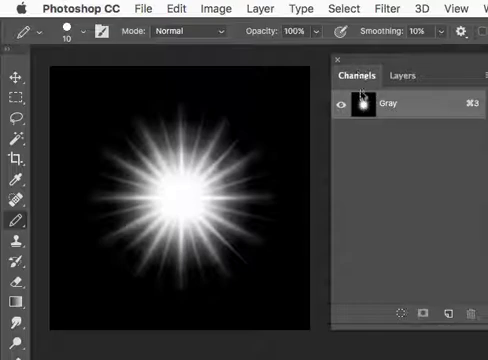
pyautogui.moveTo(366, 104)
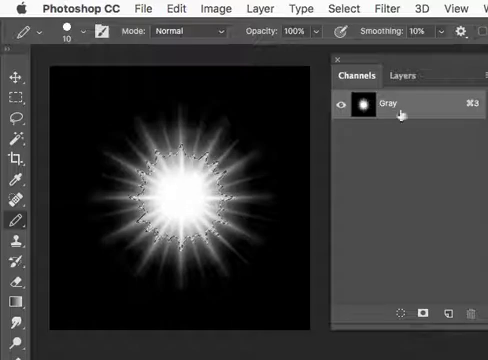
# - Load the Gray channel as a selection to build Layer 1's starburst mask
pyautogui.click(402, 76)
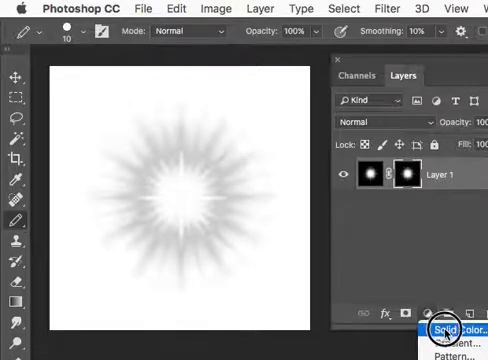
# - Add a black Solid Color fill layer beneath the masked Layer 1
pyautogui.click(448, 328)
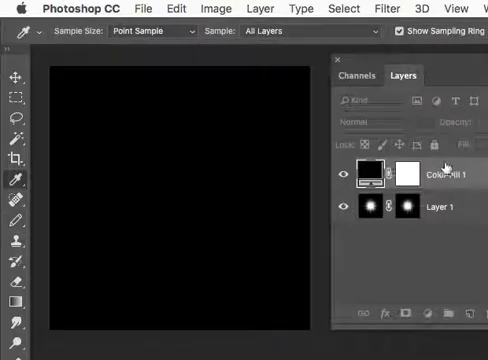
pyautogui.click(364, 174)
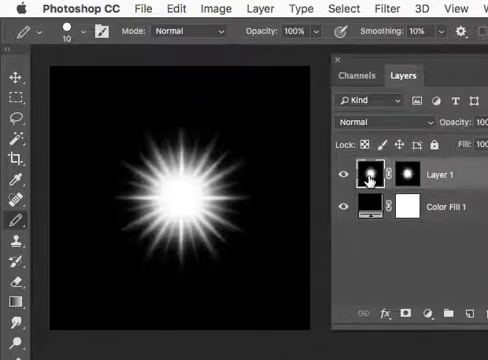
pyautogui.moveTo(364, 176)
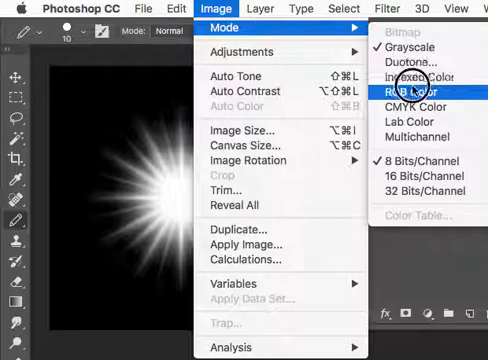
# - Switch the document back to RGB Color mode without merging layers
pyautogui.click(412, 92)
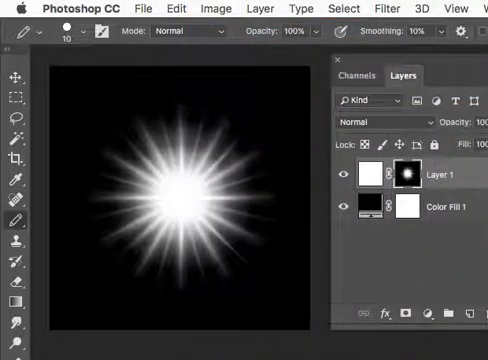